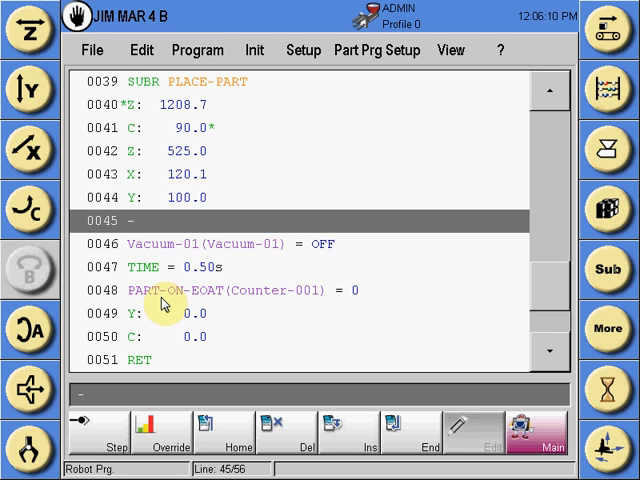
{"action": "mouse_move", "coordinate": [327, 135]}
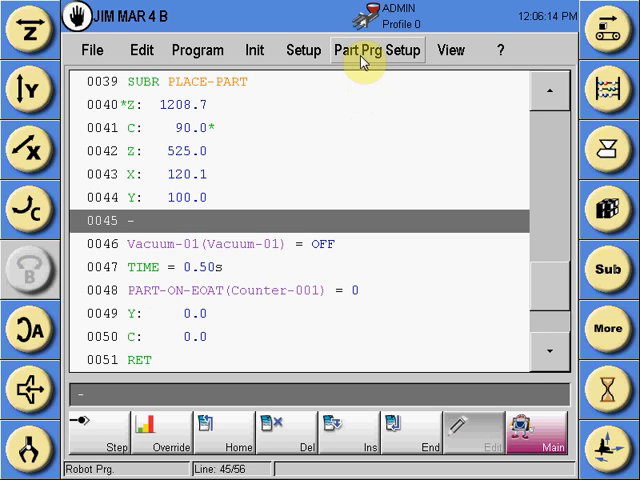
Show the Placing Program setup list from Part Prg Setup, with no programs taught yet.
{"action": "left_click", "coordinate": [377, 50]}
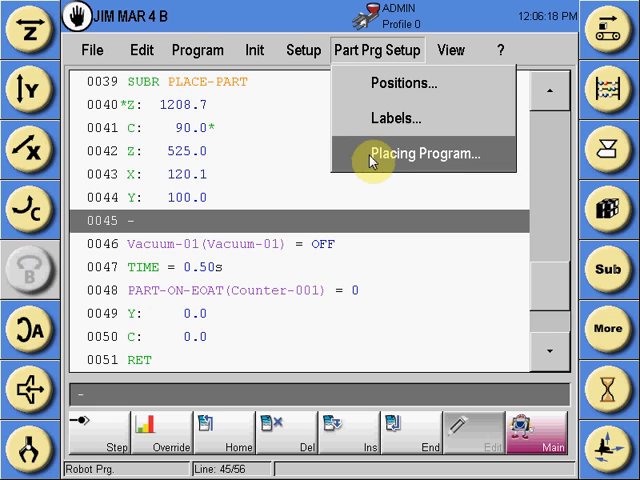
{"action": "left_click", "coordinate": [421, 154]}
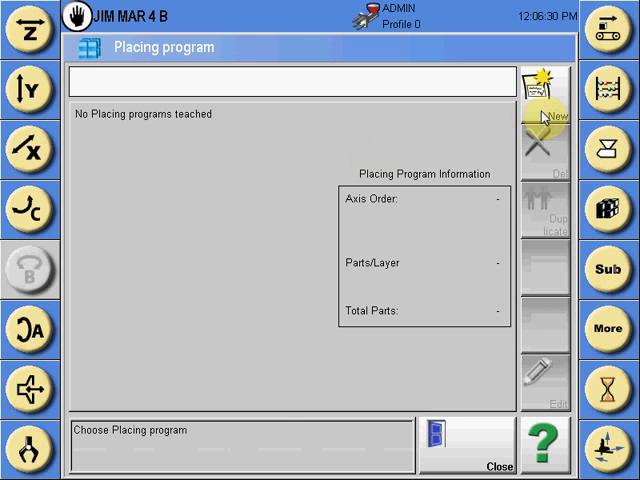
Create placing program Placingp-001 with the X, Y and Z axes all checked.
{"action": "left_click", "coordinate": [537, 90]}
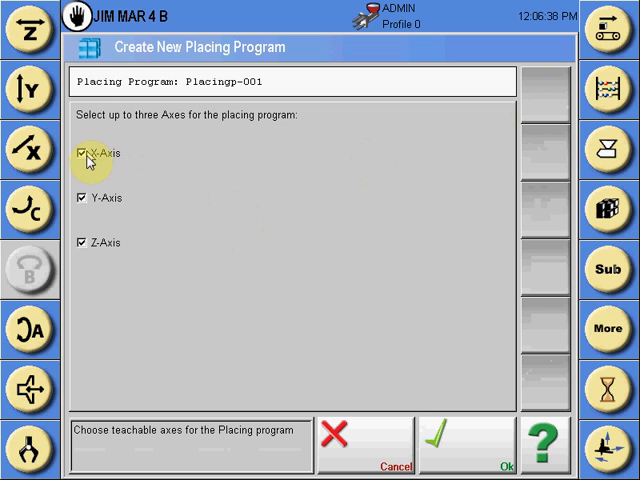
{"action": "left_click", "coordinate": [83, 154]}
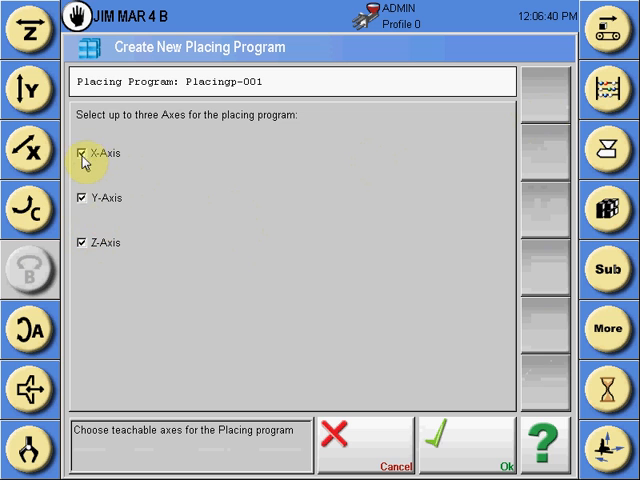
{"action": "left_click", "coordinate": [84, 154]}
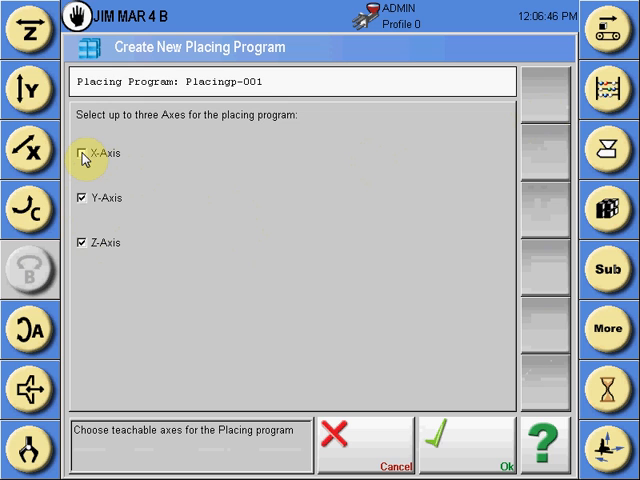
{"action": "left_click", "coordinate": [83, 154]}
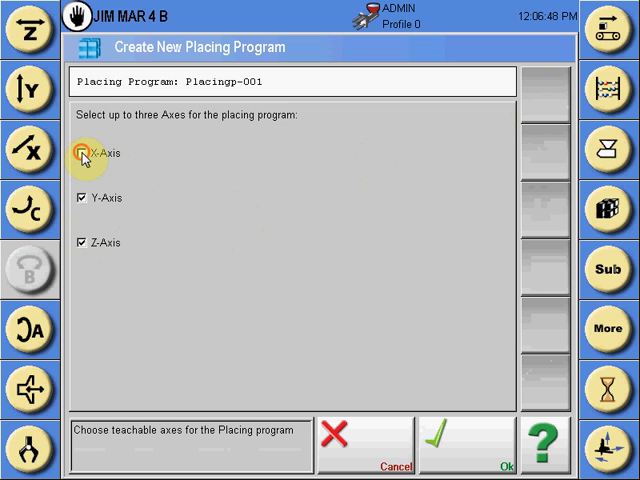
{"action": "left_click", "coordinate": [83, 154]}
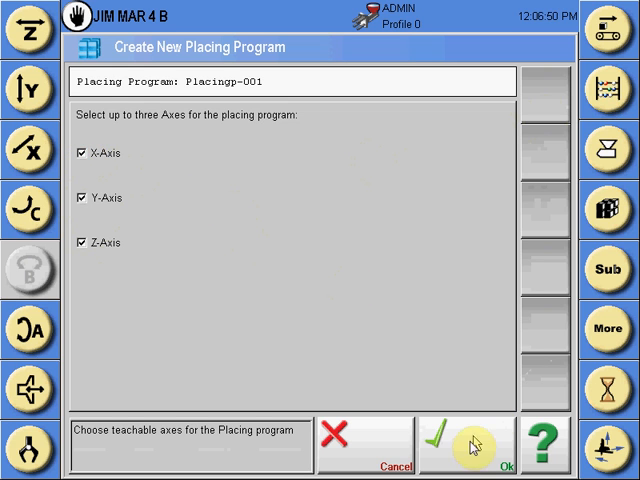
Confirm the axes and teach the first position at X 120.1, Y 406.5, Z 525.0.
{"action": "left_click", "coordinate": [465, 444]}
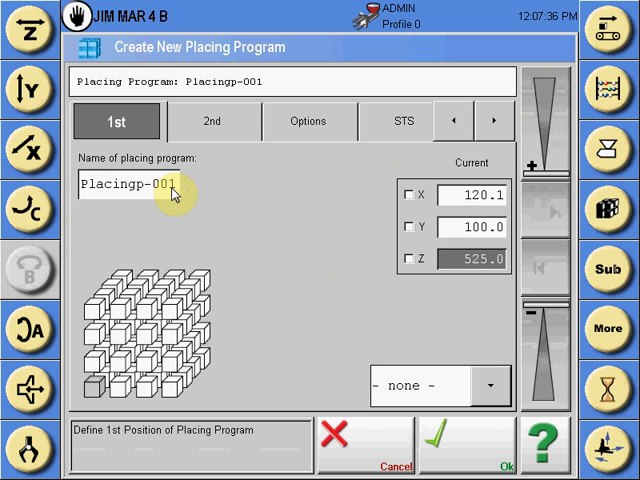
{"action": "left_click", "coordinate": [408, 227]}
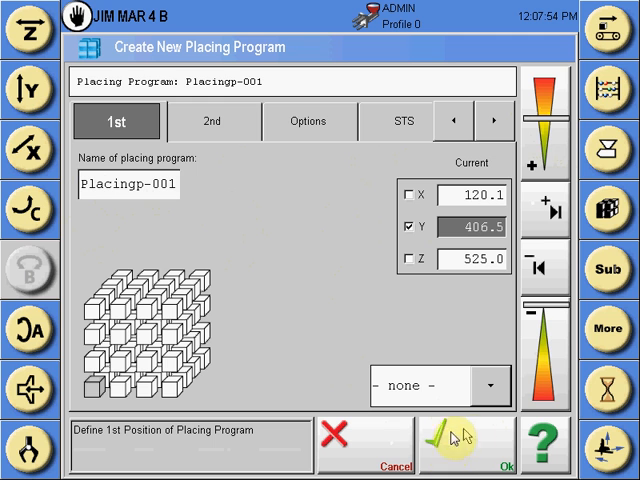
{"action": "mouse_move", "coordinate": [213, 138]}
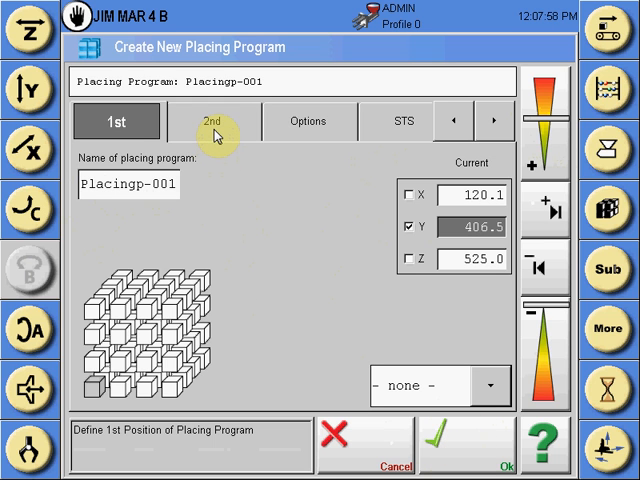
On the 2nd tab, define X by End Pos. after briefly choosing 2nd Pos.
{"action": "left_click", "coordinate": [212, 121]}
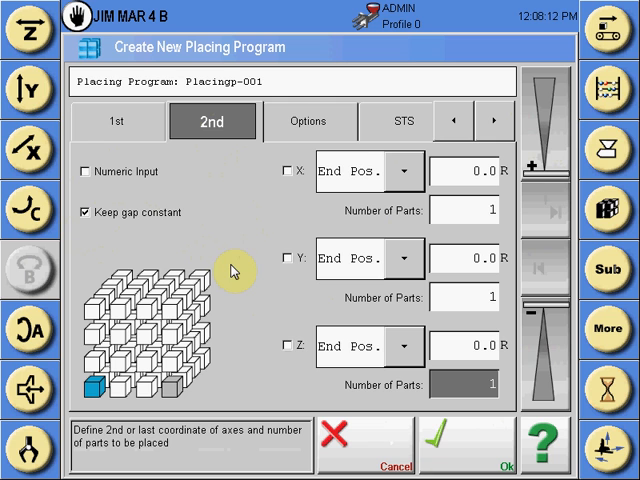
{"action": "left_click", "coordinate": [404, 171]}
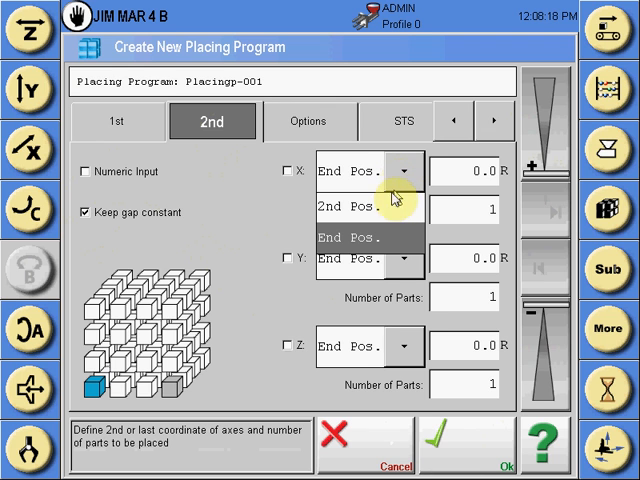
{"action": "left_click", "coordinate": [350, 196]}
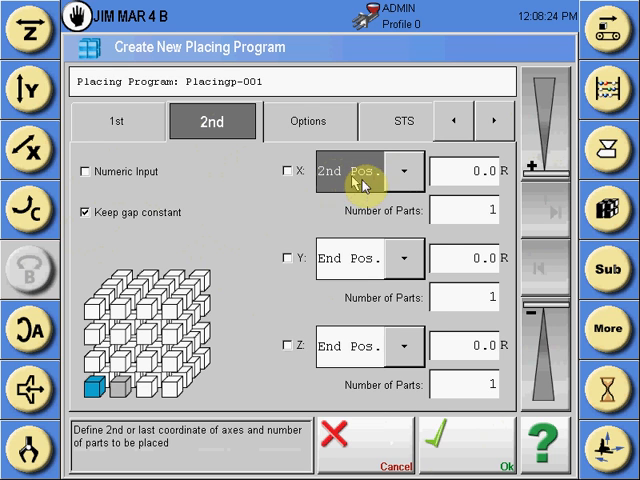
{"action": "mouse_move", "coordinate": [468, 210]}
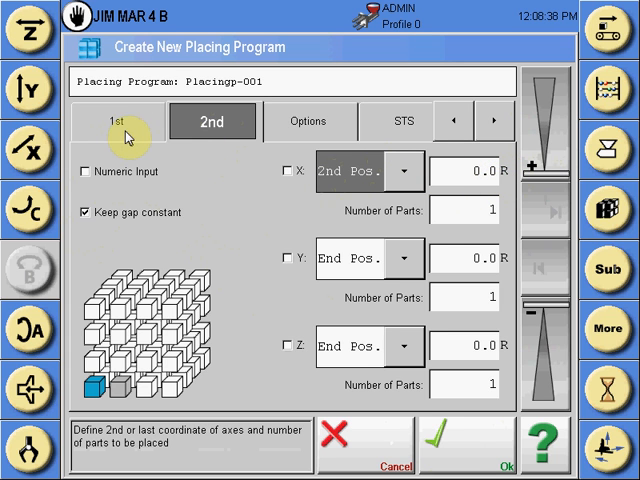
{"action": "mouse_move", "coordinate": [465, 219]}
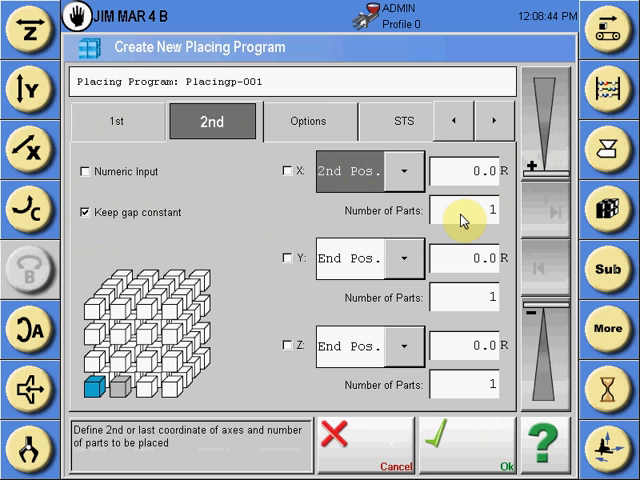
{"action": "left_click", "coordinate": [404, 170]}
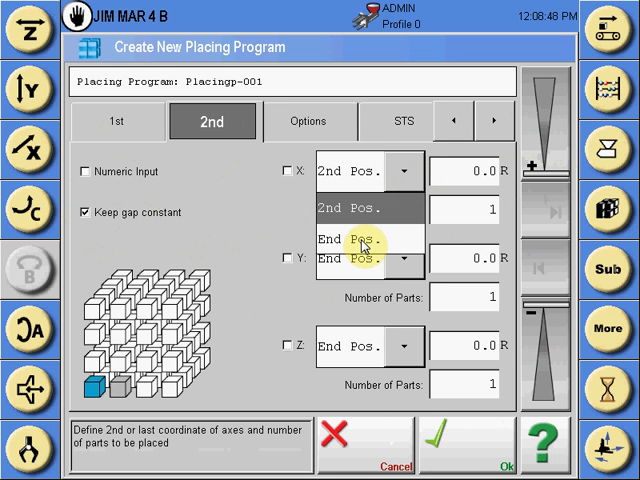
{"action": "left_click", "coordinate": [351, 241]}
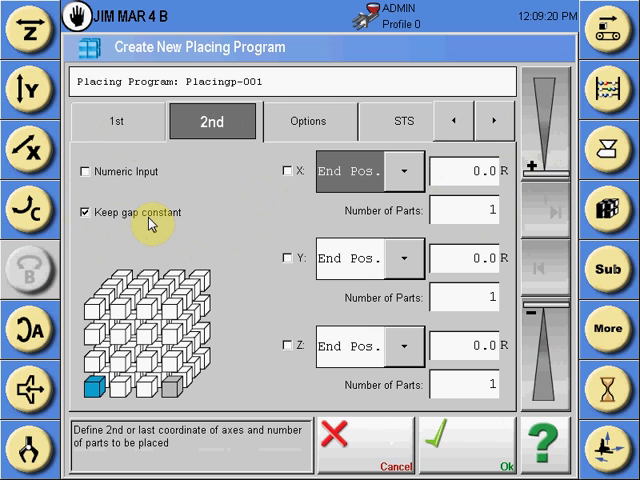
{"action": "mouse_move", "coordinate": [398, 170]}
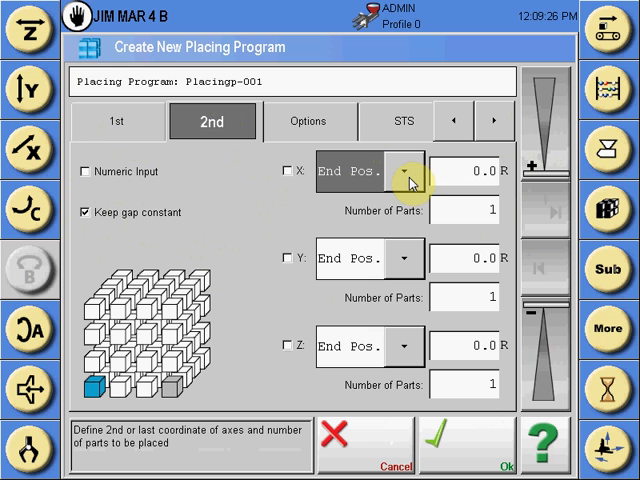
{"action": "mouse_move", "coordinate": [280, 196]}
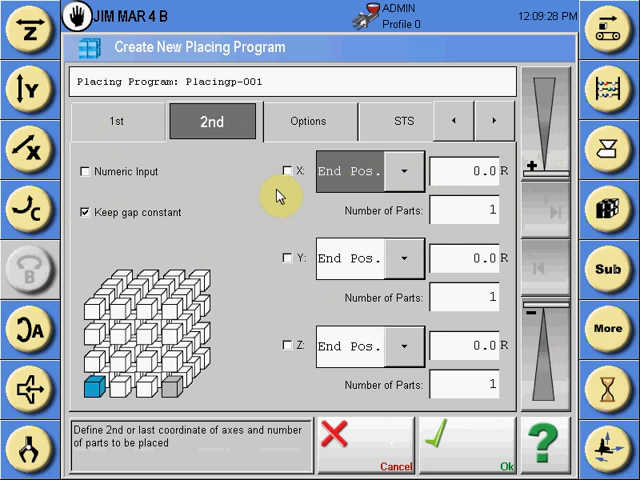
Enable the X end position at 120.9 with 2 parts along X.
{"action": "left_click", "coordinate": [281, 170]}
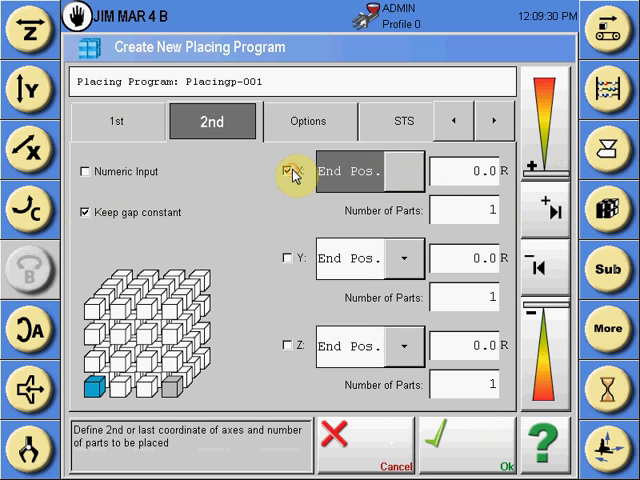
{"action": "left_click", "coordinate": [281, 170]}
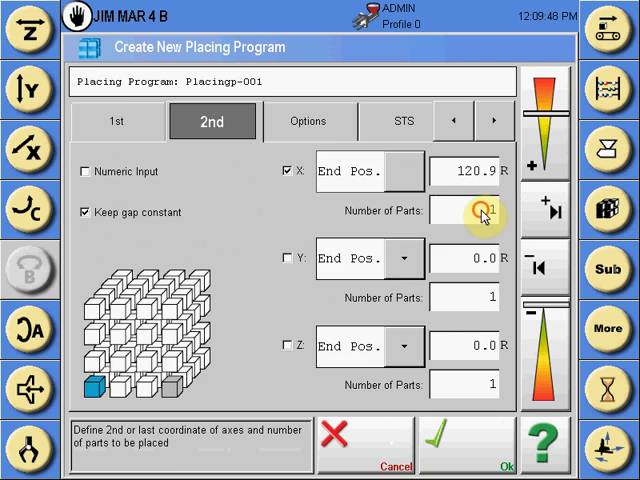
{"action": "left_click", "coordinate": [480, 211]}
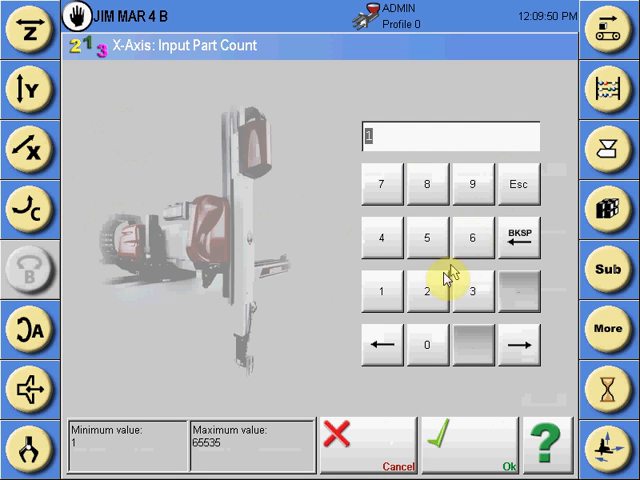
{"action": "mouse_move", "coordinate": [429, 344]}
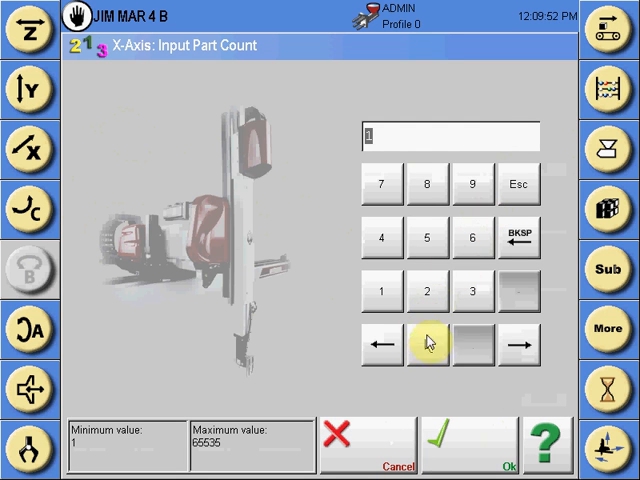
{"action": "left_click", "coordinate": [427, 291]}
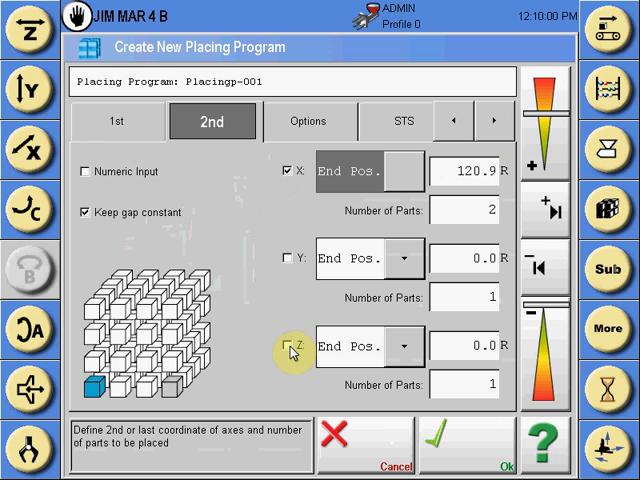
Enable the Z end position at 98.0 with 2 parts, then start the Y part count entry.
{"action": "left_click", "coordinate": [285, 346]}
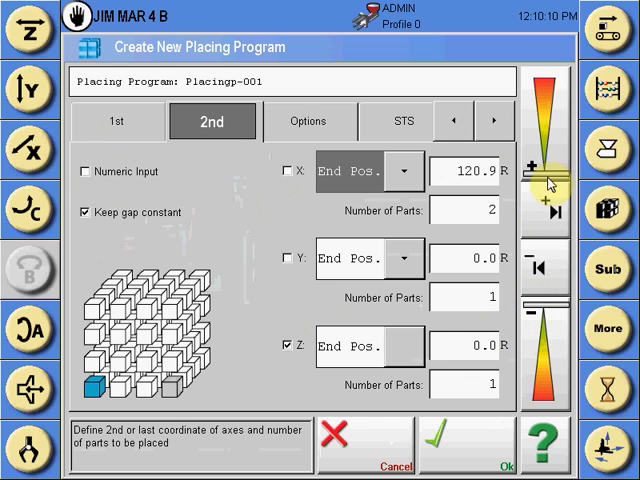
{"action": "left_click", "coordinate": [538, 164]}
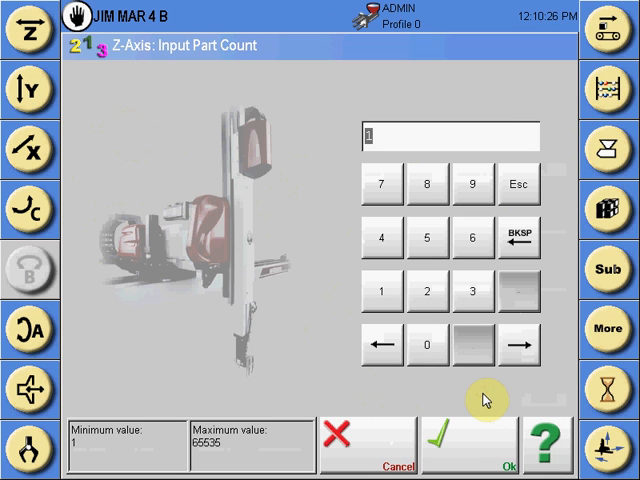
{"action": "mouse_move", "coordinate": [430, 291]}
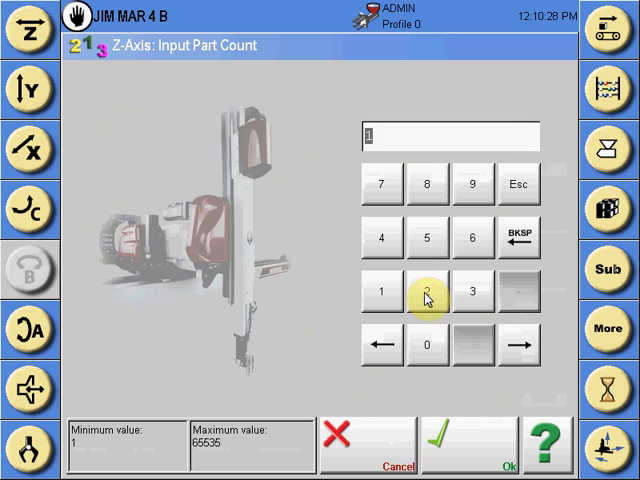
{"action": "left_click", "coordinate": [429, 291]}
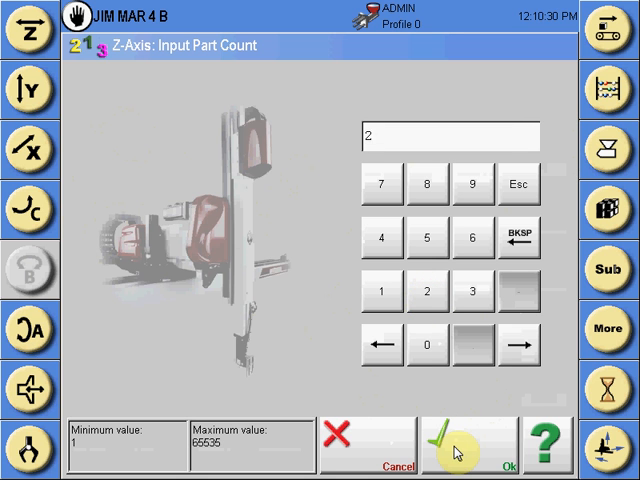
{"action": "left_click", "coordinate": [463, 443]}
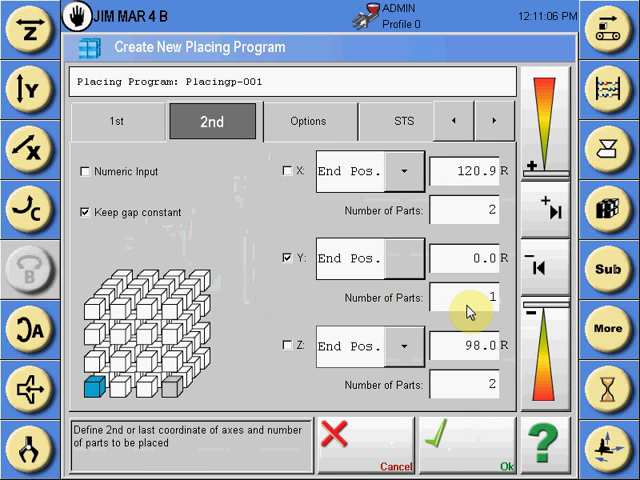
{"action": "left_click", "coordinate": [465, 297]}
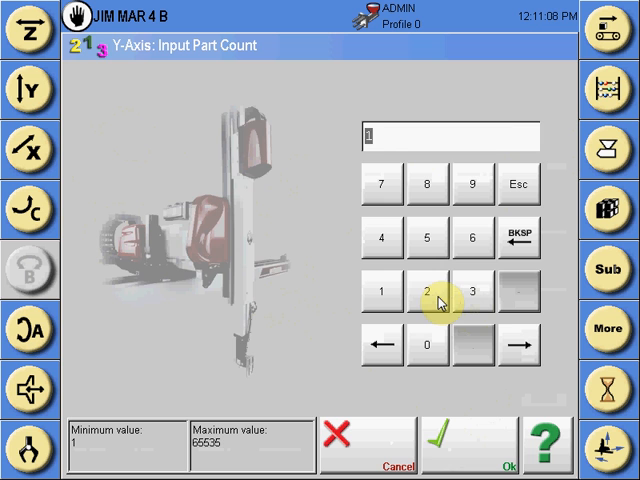
Set Y to 2 parts ending at -108.1 and bring up the Options page.
{"action": "left_click", "coordinate": [428, 291]}
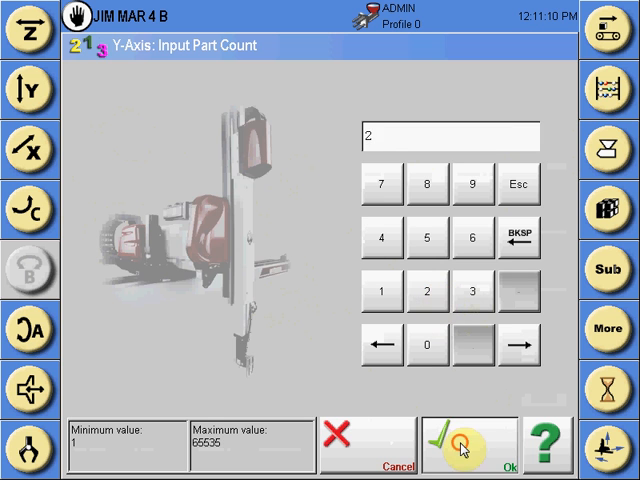
{"action": "left_click", "coordinate": [469, 446]}
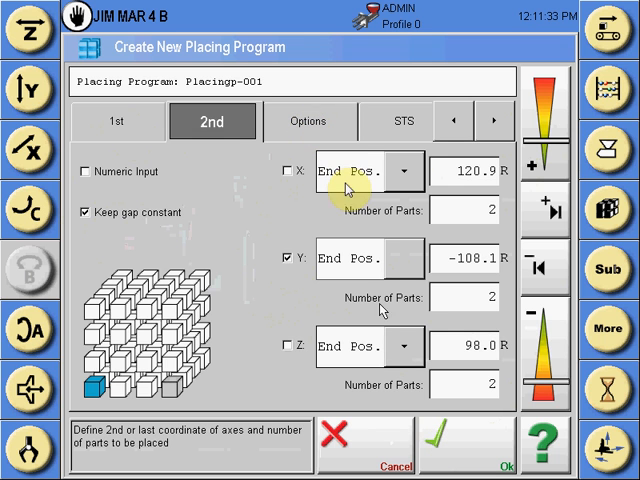
{"action": "left_click", "coordinate": [308, 121]}
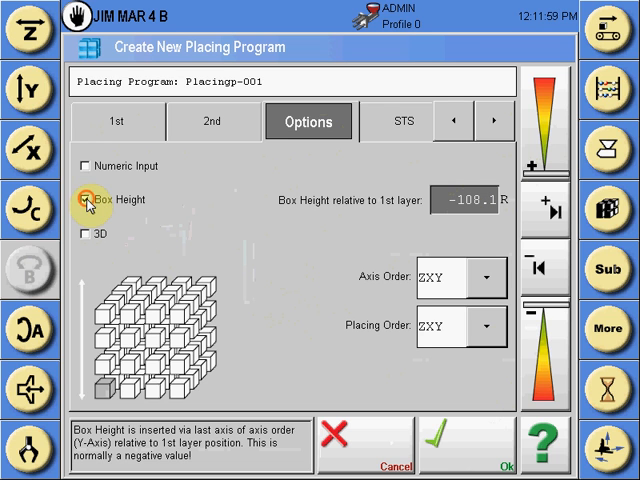
Disable Box Height and set both Axis Order and Placing Order to XZY.
{"action": "left_click", "coordinate": [84, 199]}
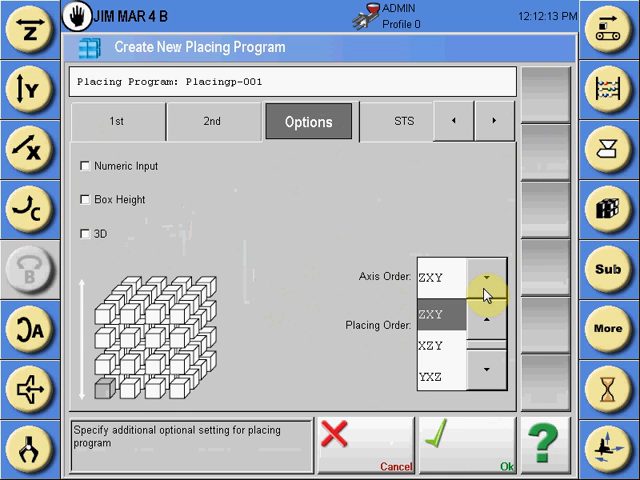
{"action": "left_click", "coordinate": [440, 348]}
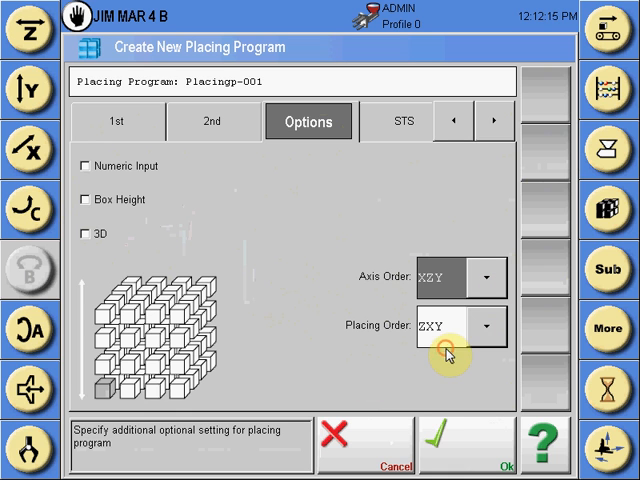
{"action": "left_click", "coordinate": [489, 327]}
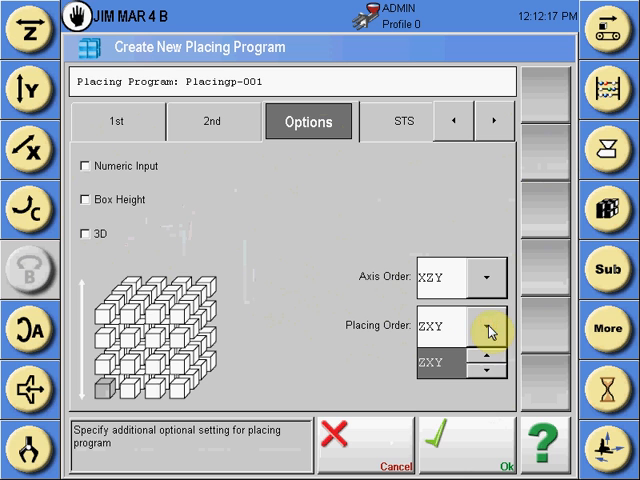
{"action": "left_click", "coordinate": [488, 372]}
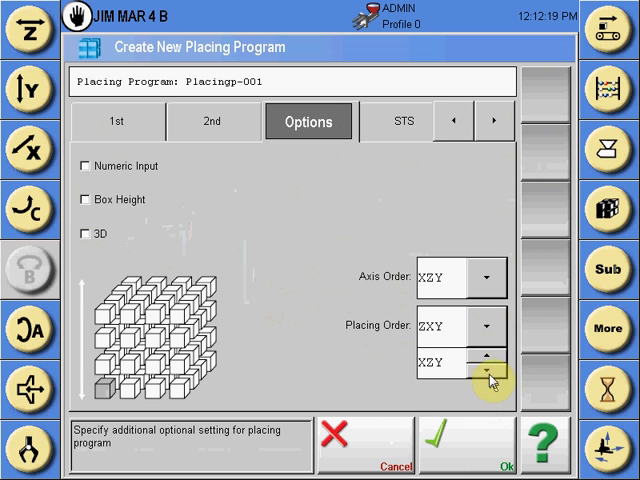
{"action": "left_click", "coordinate": [489, 374]}
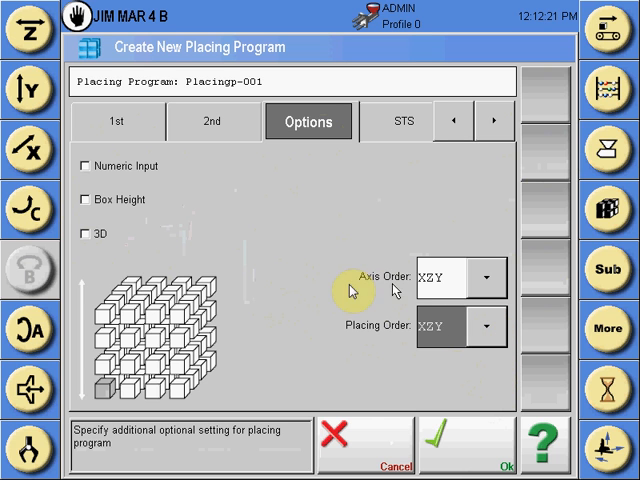
{"action": "left_click", "coordinate": [440, 278]}
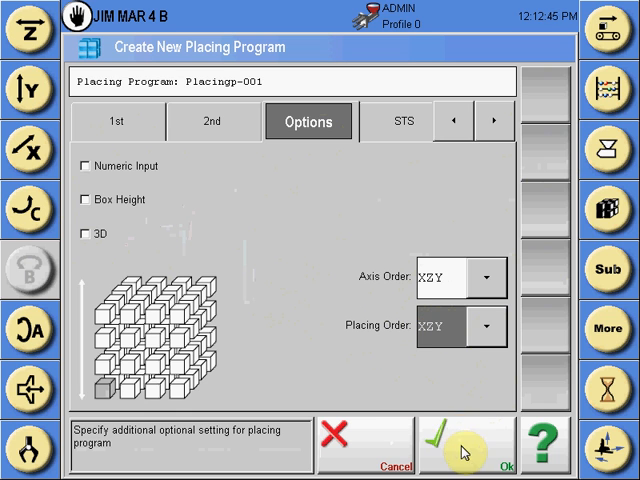
Save Placingp-001 as an XZY placing pattern of 8 parts.
{"action": "left_click", "coordinate": [461, 437]}
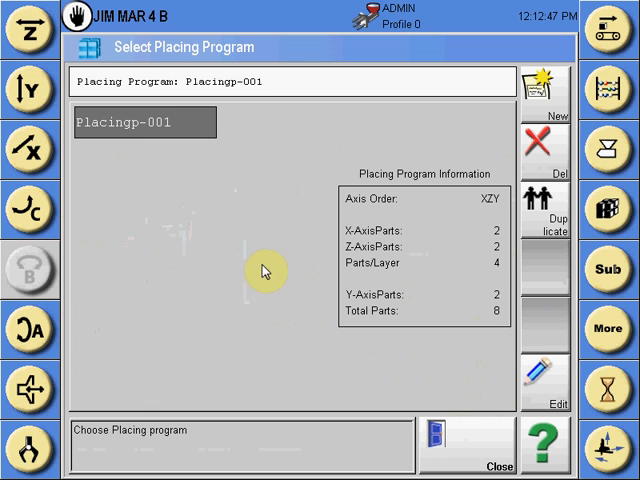
{"action": "mouse_move", "coordinate": [483, 265]}
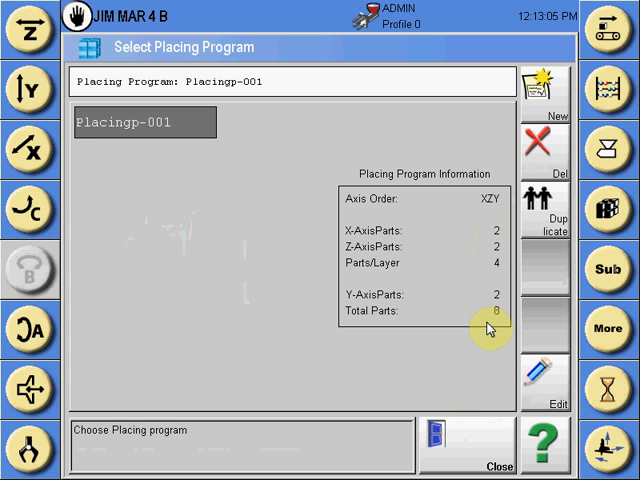
{"action": "mouse_move", "coordinate": [470, 437]}
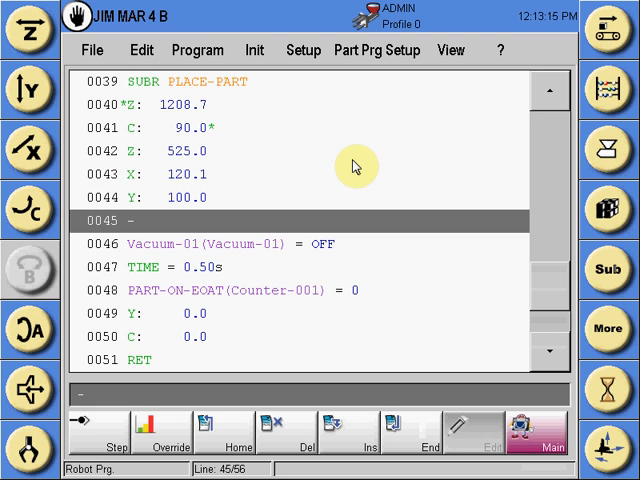
{"action": "mouse_move", "coordinate": [165, 222]}
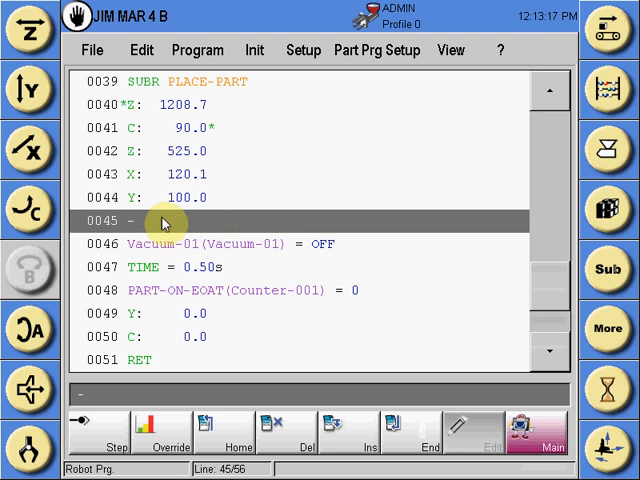
{"action": "mouse_move", "coordinate": [378, 205]}
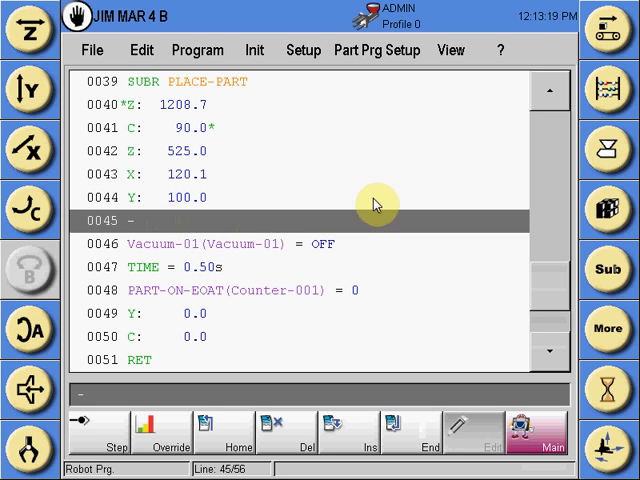
{"action": "mouse_move", "coordinate": [610, 210]}
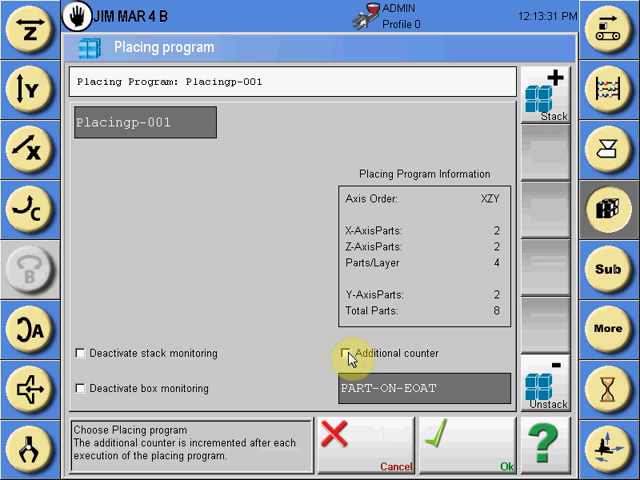
Enable an additional counter on line 45 and select PART-ON-CONV for it.
{"action": "left_click", "coordinate": [351, 353]}
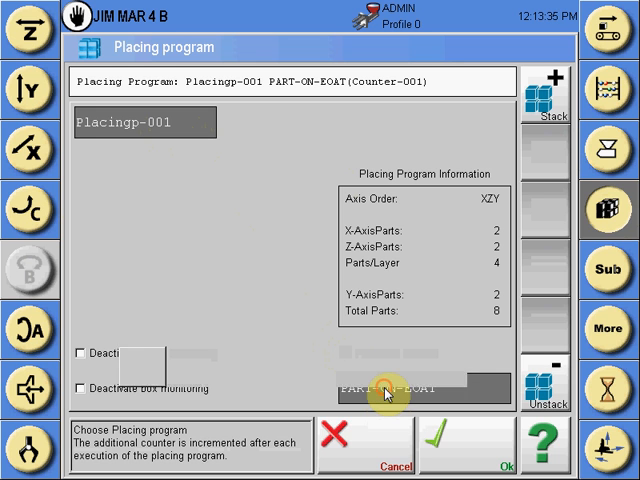
{"action": "left_click", "coordinate": [400, 388]}
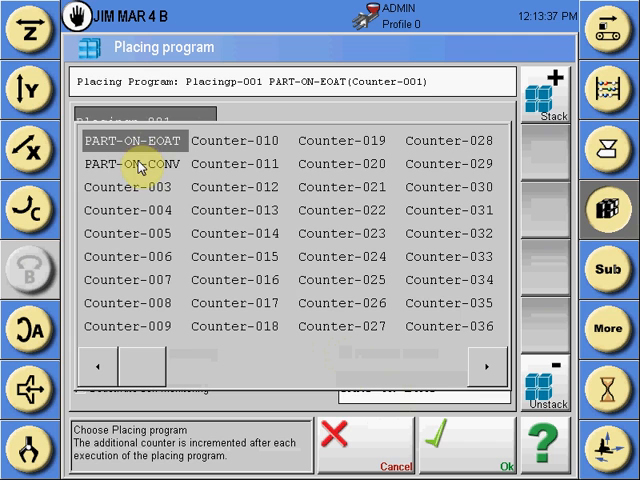
{"action": "left_click", "coordinate": [127, 164]}
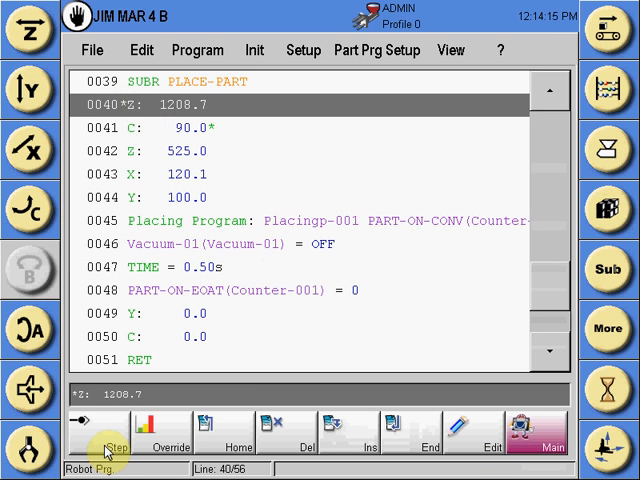
Step PLACE-PART from line 40 through the Placingp-001 placing instruction at line 45.
{"action": "left_click", "coordinate": [92, 49]}
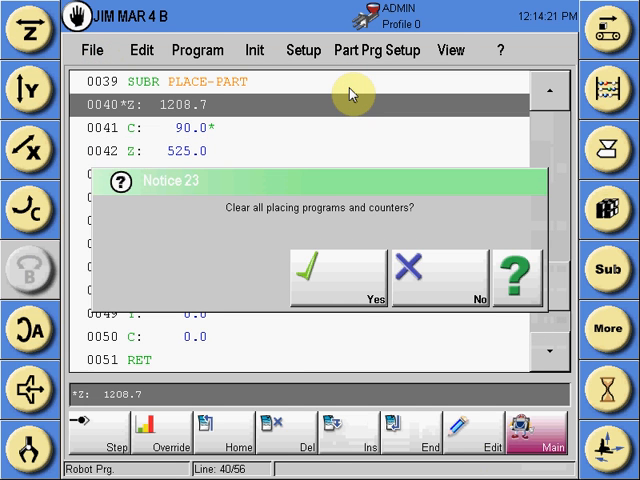
{"action": "mouse_move", "coordinate": [345, 330]}
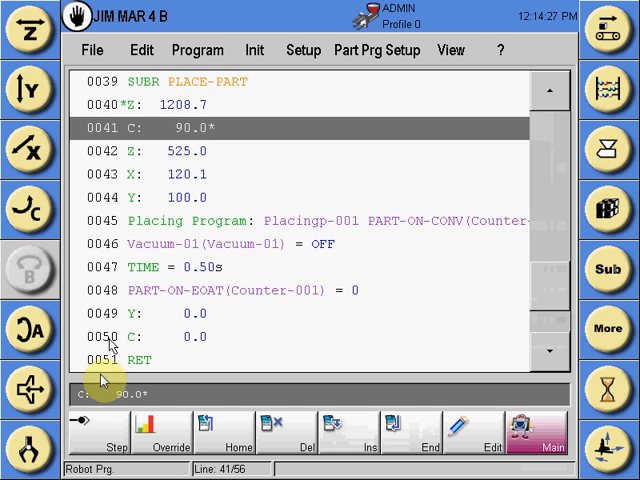
{"action": "left_click", "coordinate": [97, 431]}
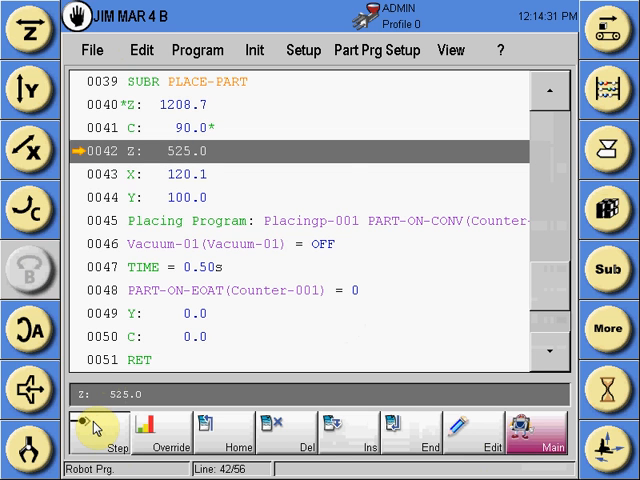
{"action": "left_click", "coordinate": [94, 432]}
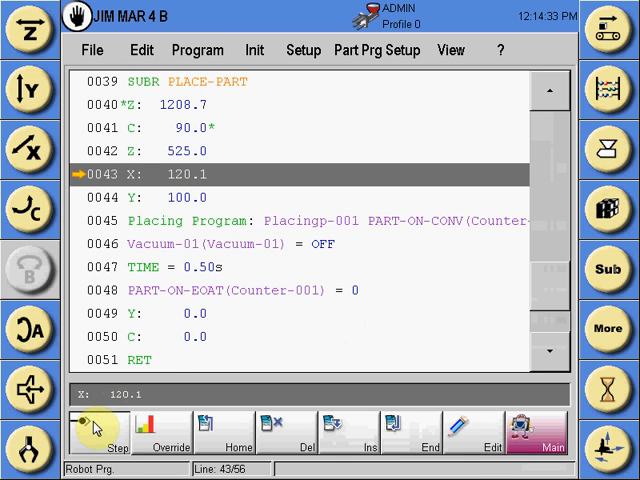
{"action": "left_click", "coordinate": [92, 432]}
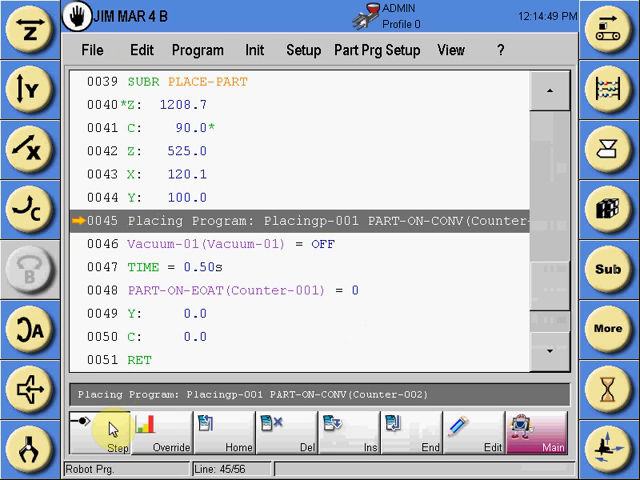
{"action": "left_click", "coordinate": [108, 432]}
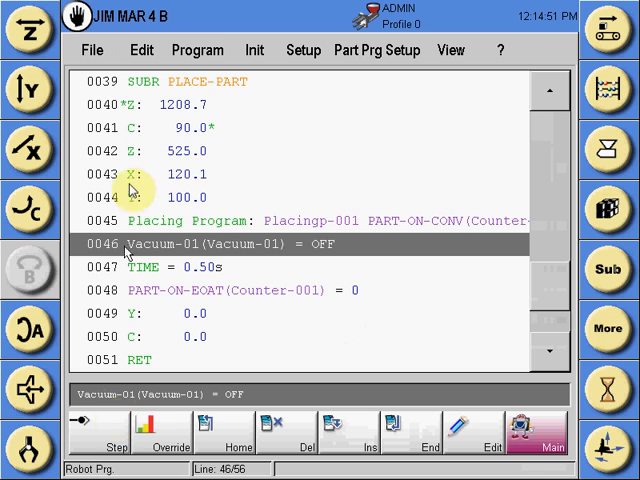